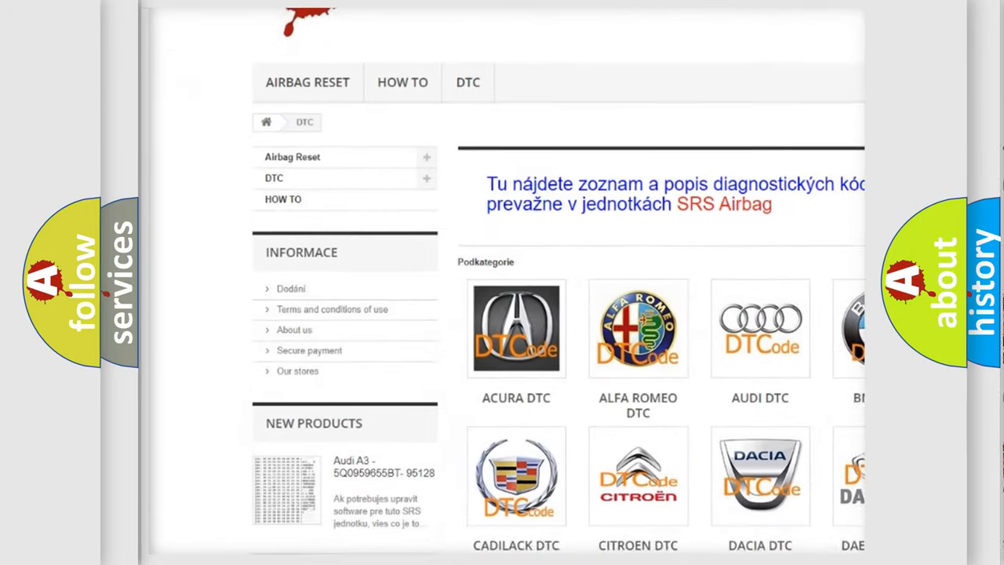
pyautogui.scroll(-3)
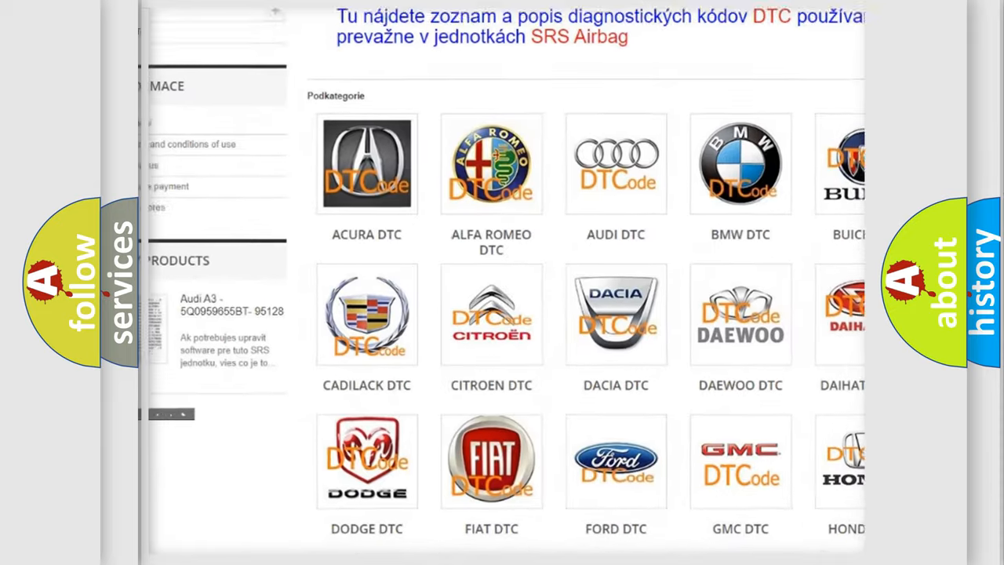
pyautogui.scroll(-3)
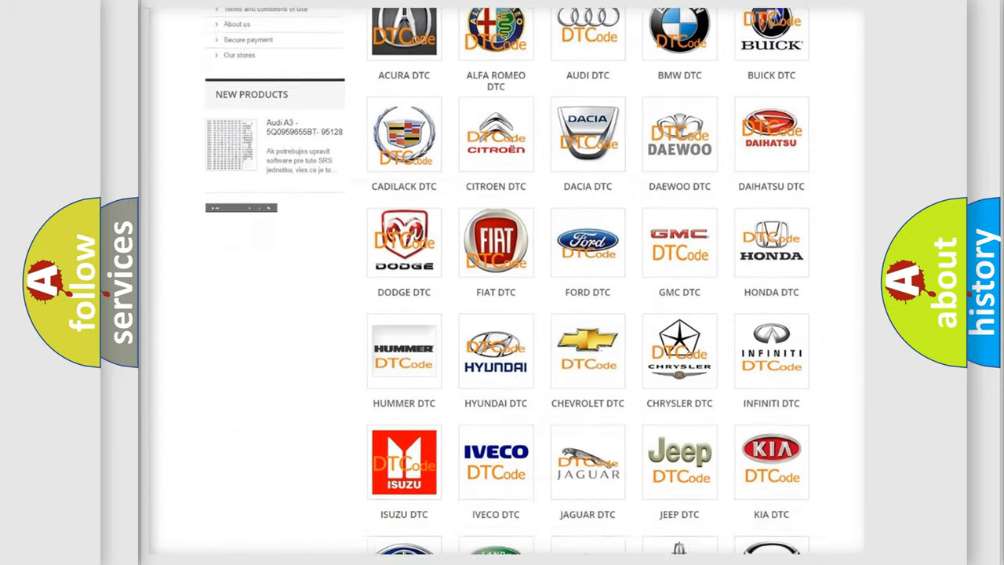
pyautogui.scroll(-3)
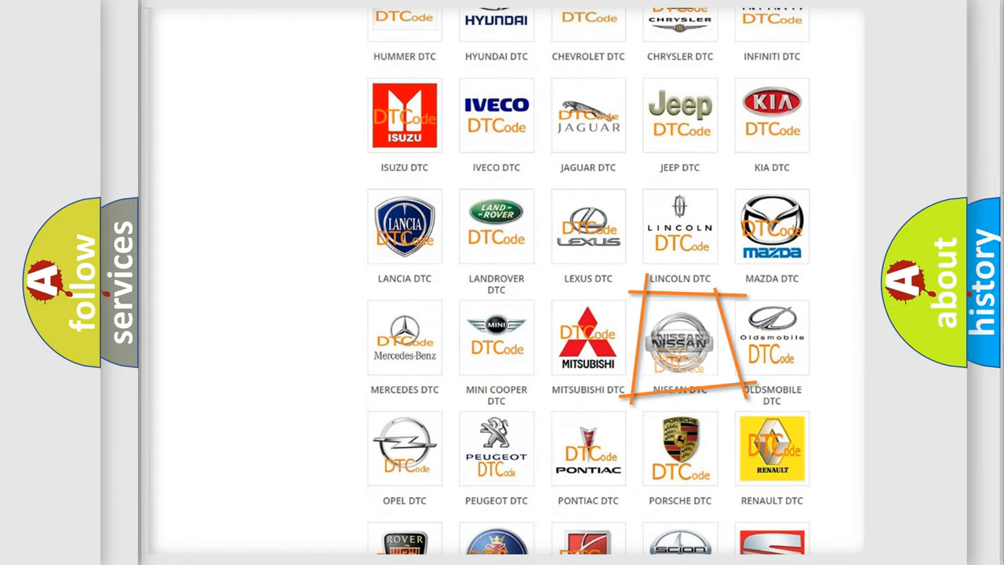